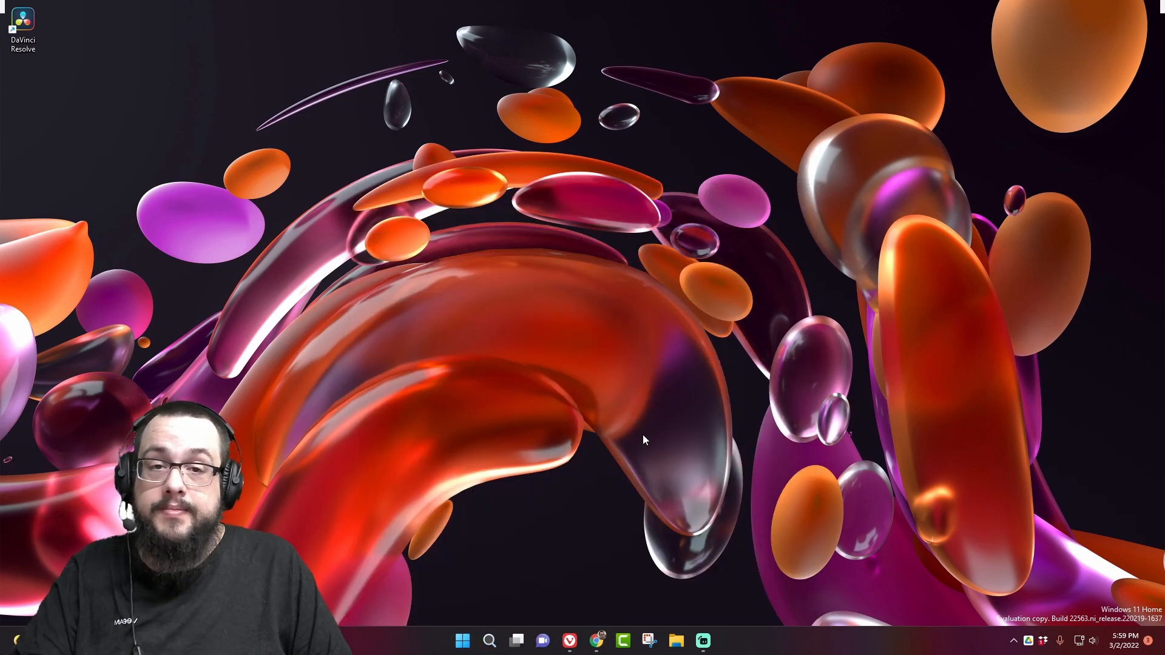
Step: Launch HandBrake from the taskbar so it scans the source video
{"action": "left_click", "coordinate": [644, 641]}
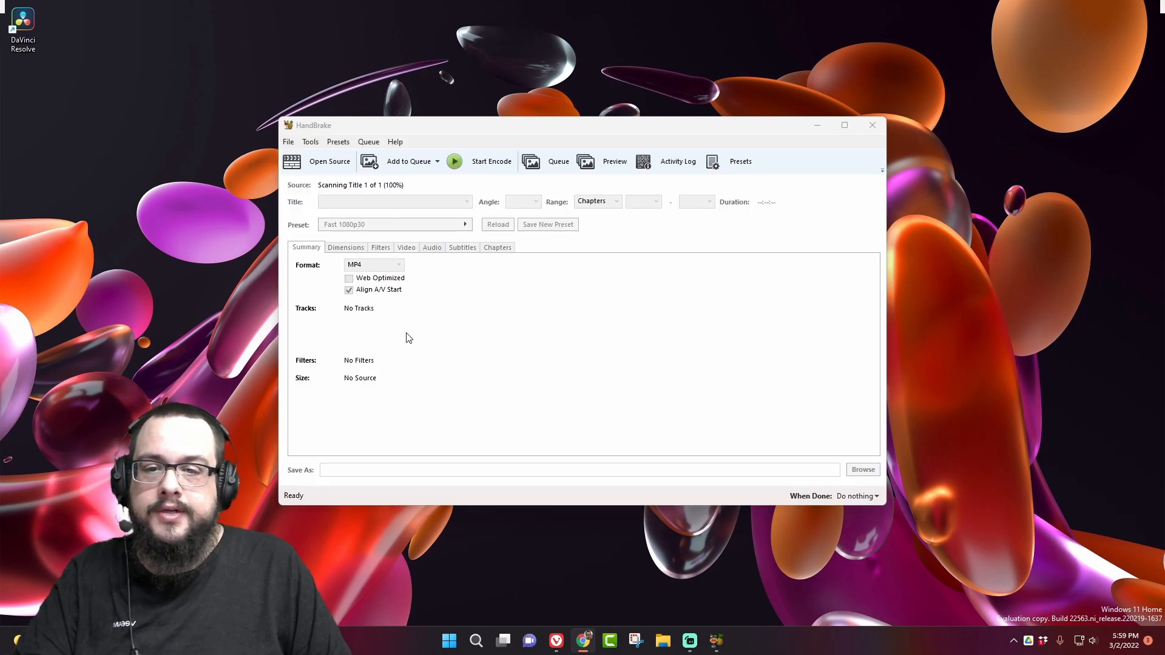
Step: Load the 4K 60 FPS source and set the output container format to MP4
{"action": "left_click", "coordinate": [329, 162]}
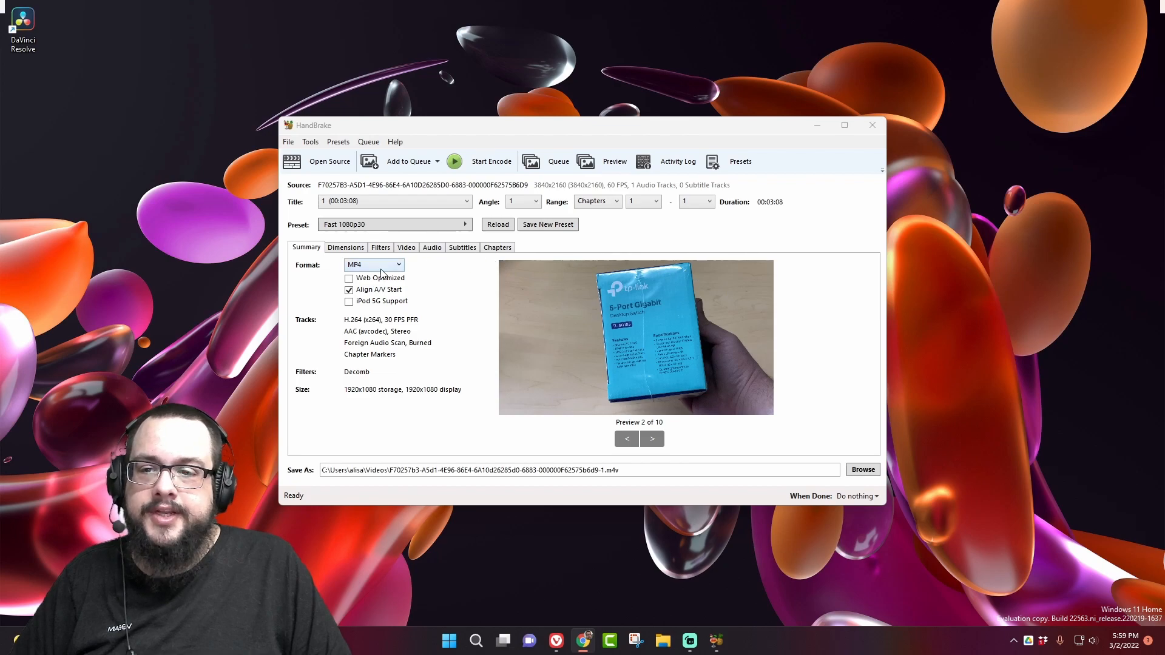
{"action": "left_click", "coordinate": [373, 264]}
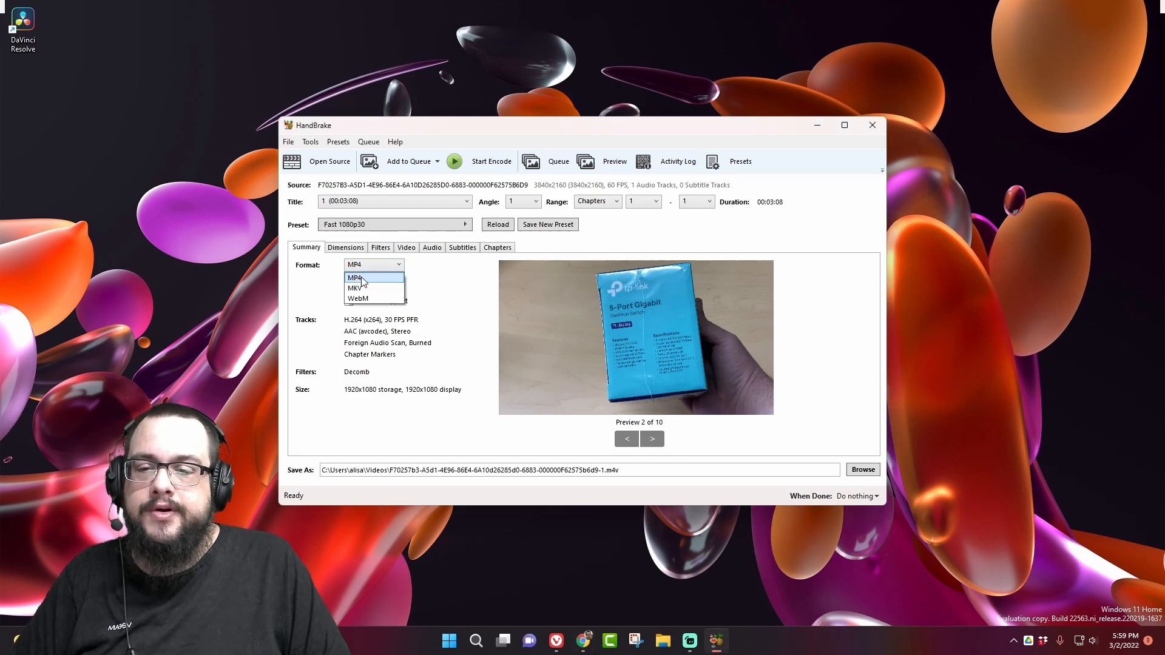
{"action": "left_click", "coordinate": [356, 278]}
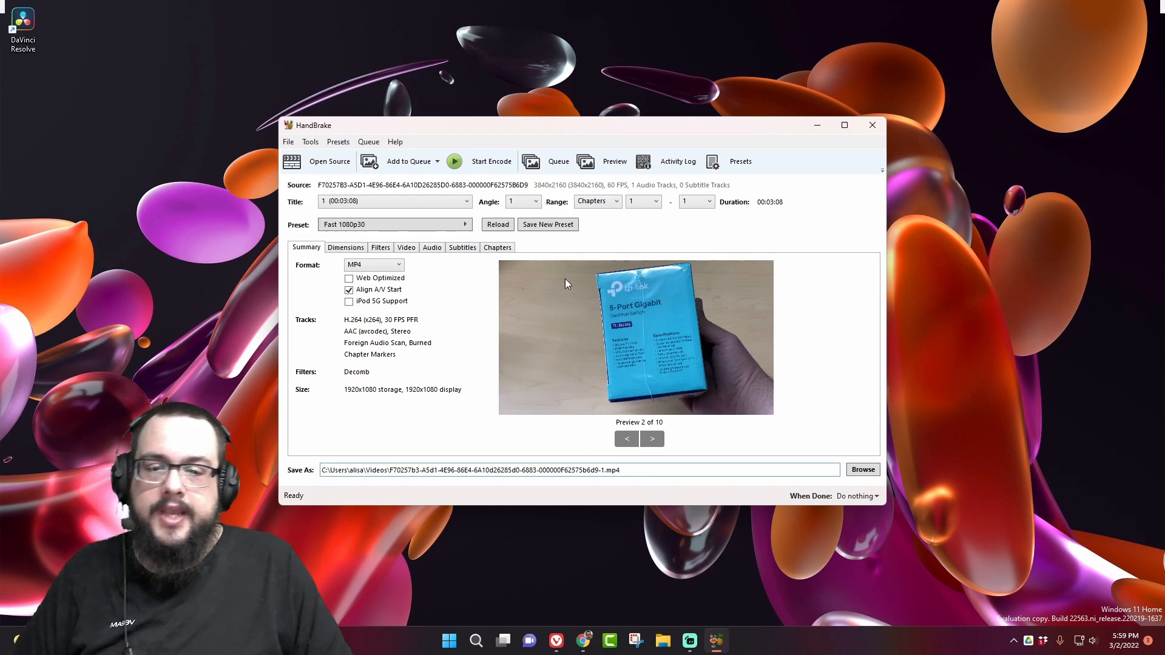
{"action": "mouse_move", "coordinate": [472, 383]}
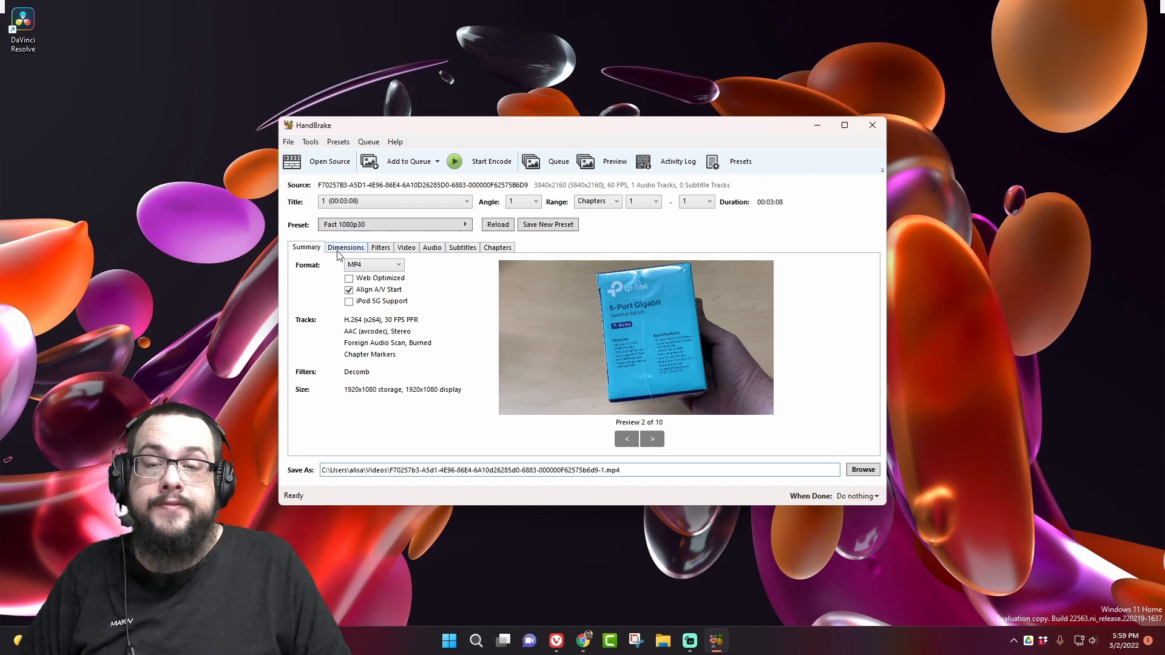
Step: Apply the Web > Vimeo YouTube HQ 2160p60 4K preset for 3840x2160 output and review the video settings
{"action": "left_click", "coordinate": [344, 246]}
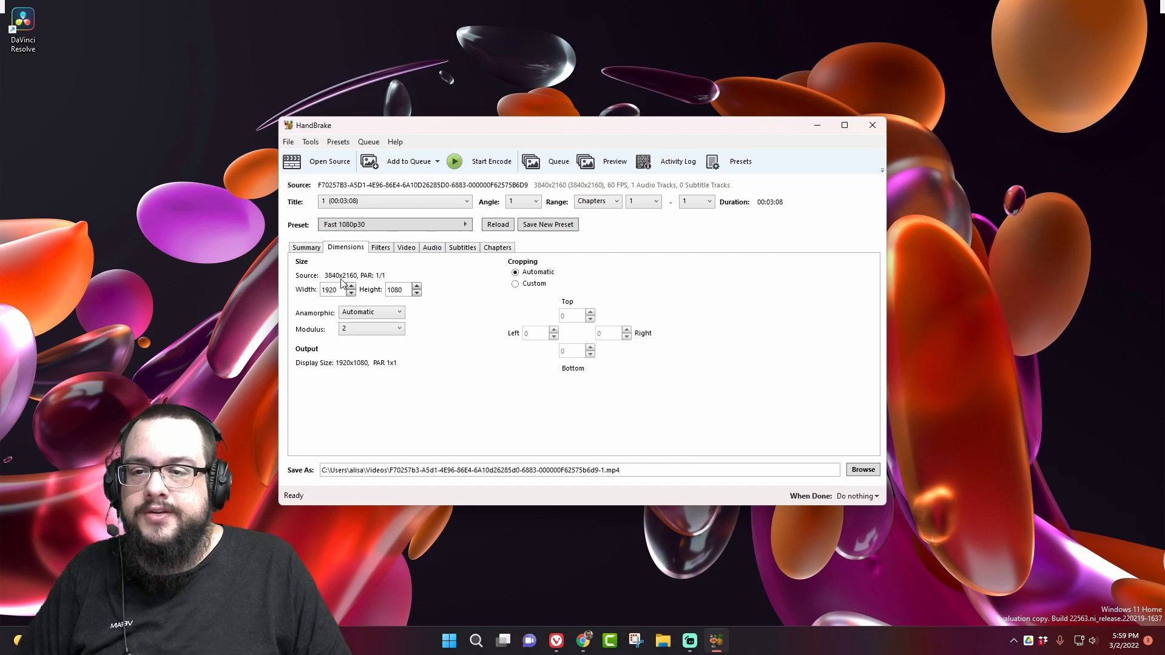
{"action": "left_click", "coordinate": [393, 224]}
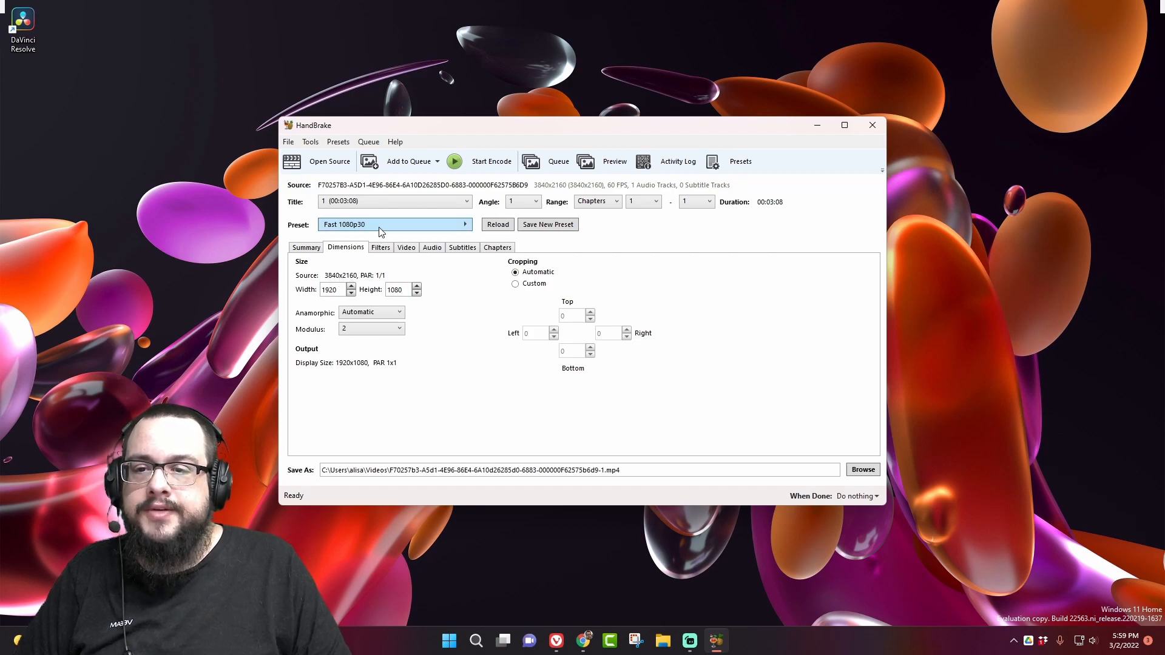
{"action": "left_click", "coordinate": [393, 225]}
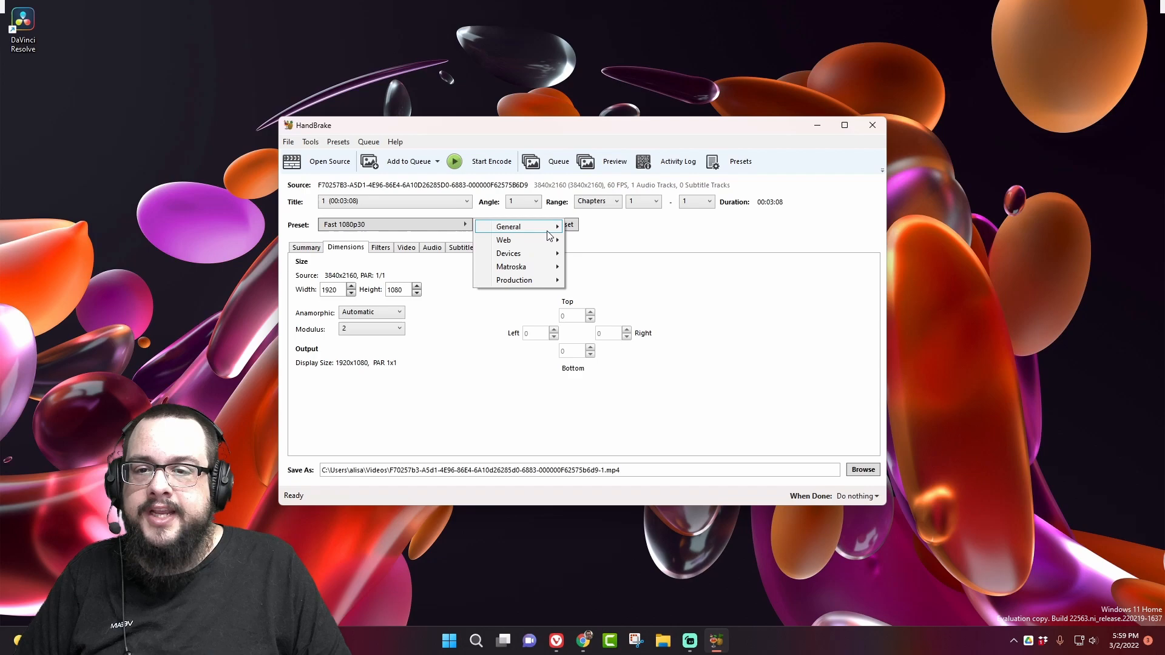
{"action": "mouse_move", "coordinate": [508, 227]}
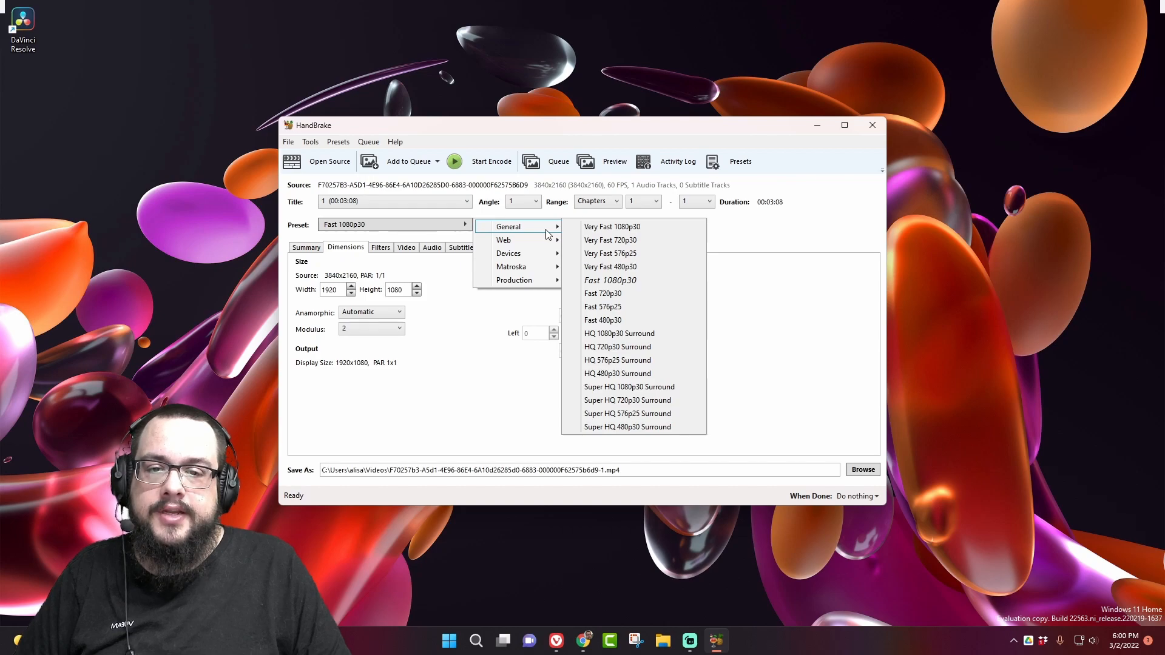
{"action": "mouse_move", "coordinate": [539, 240]}
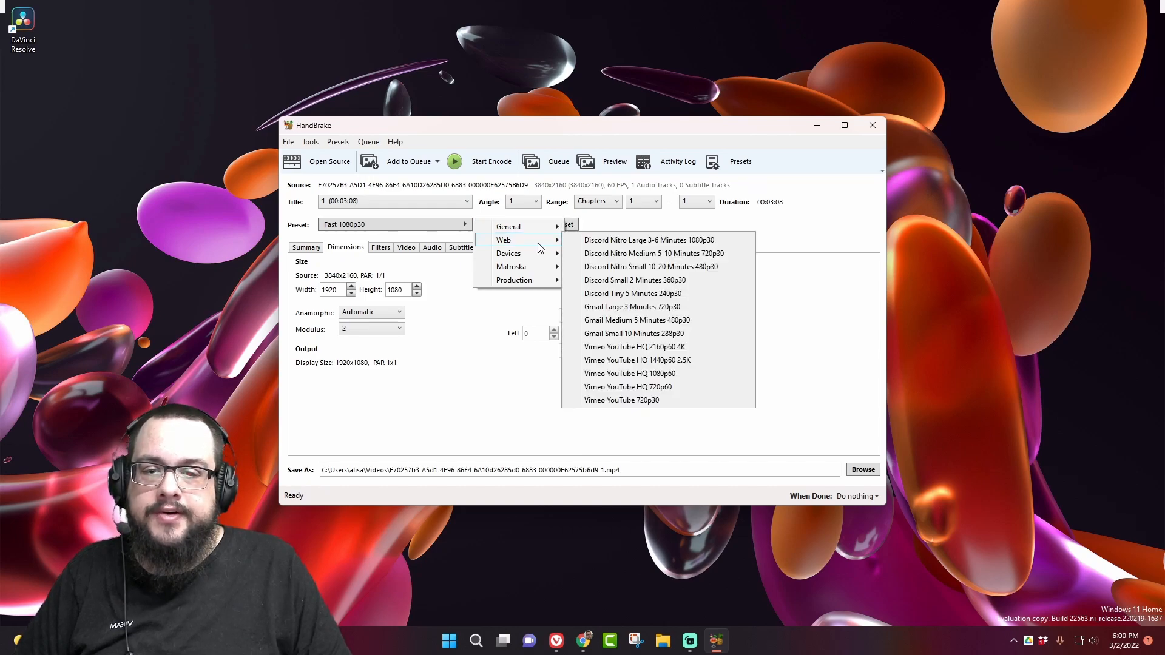
{"action": "mouse_move", "coordinate": [657, 347]}
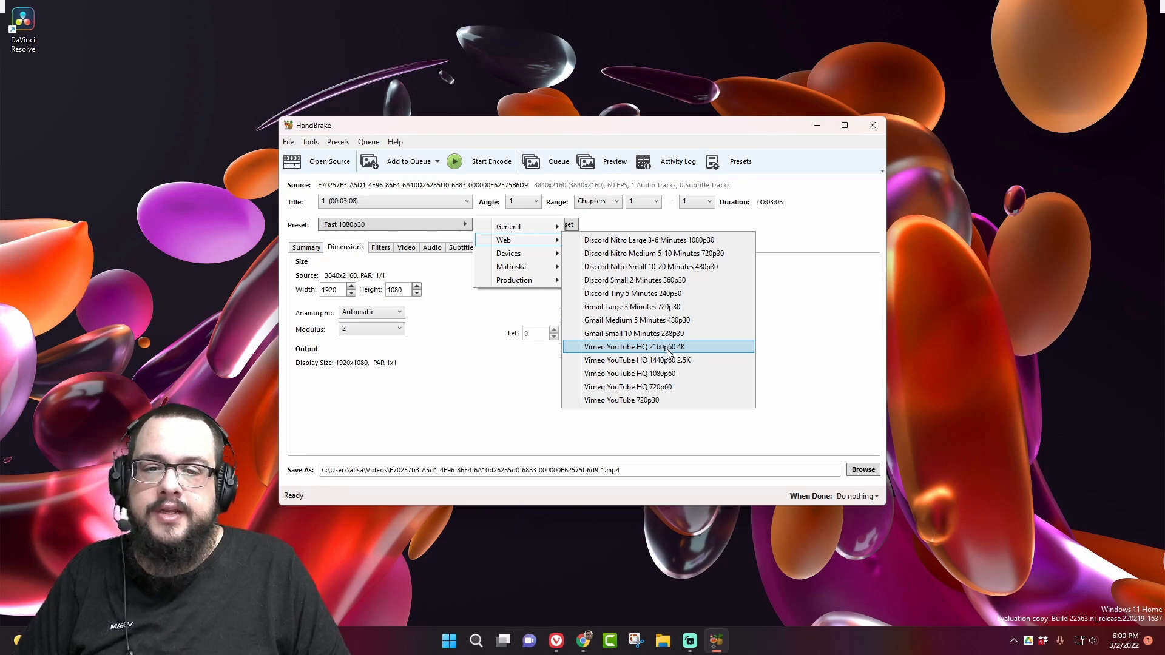
{"action": "left_click", "coordinate": [632, 346]}
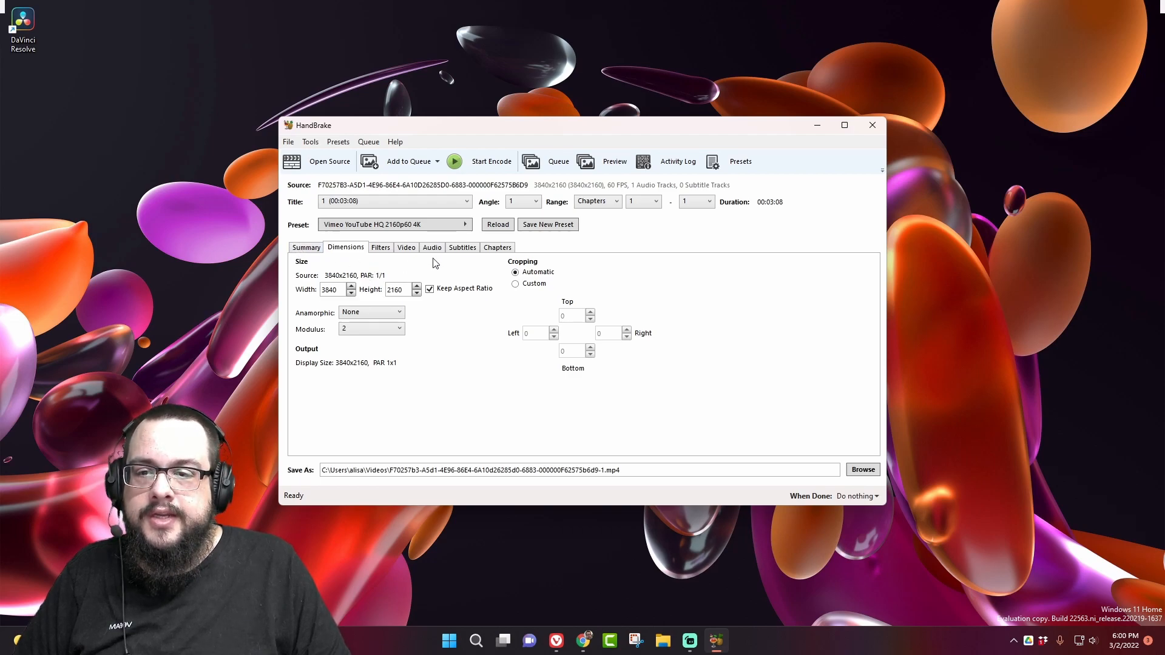
{"action": "left_click", "coordinate": [406, 246]}
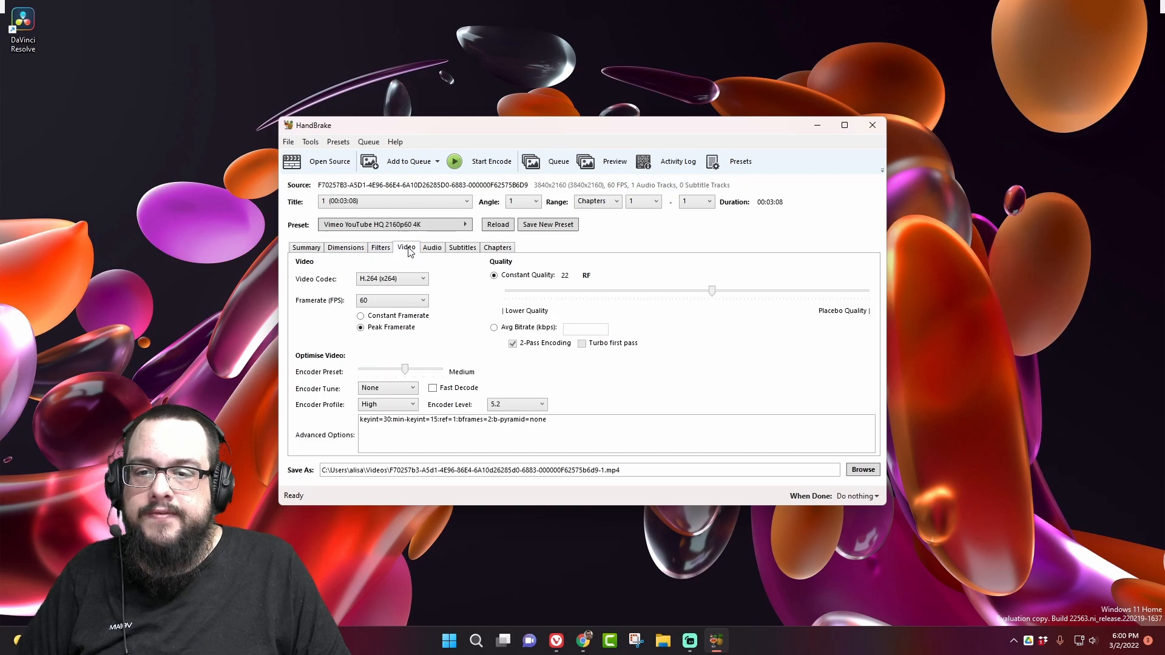
{"action": "mouse_move", "coordinate": [673, 350]}
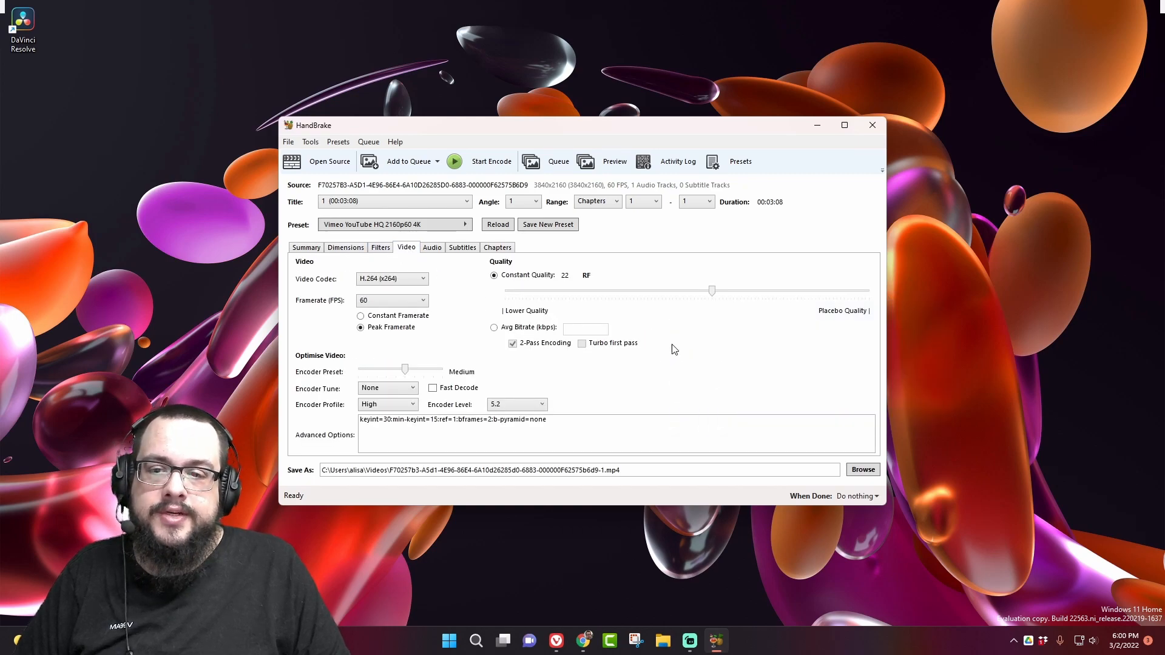
{"action": "mouse_move", "coordinate": [712, 290]}
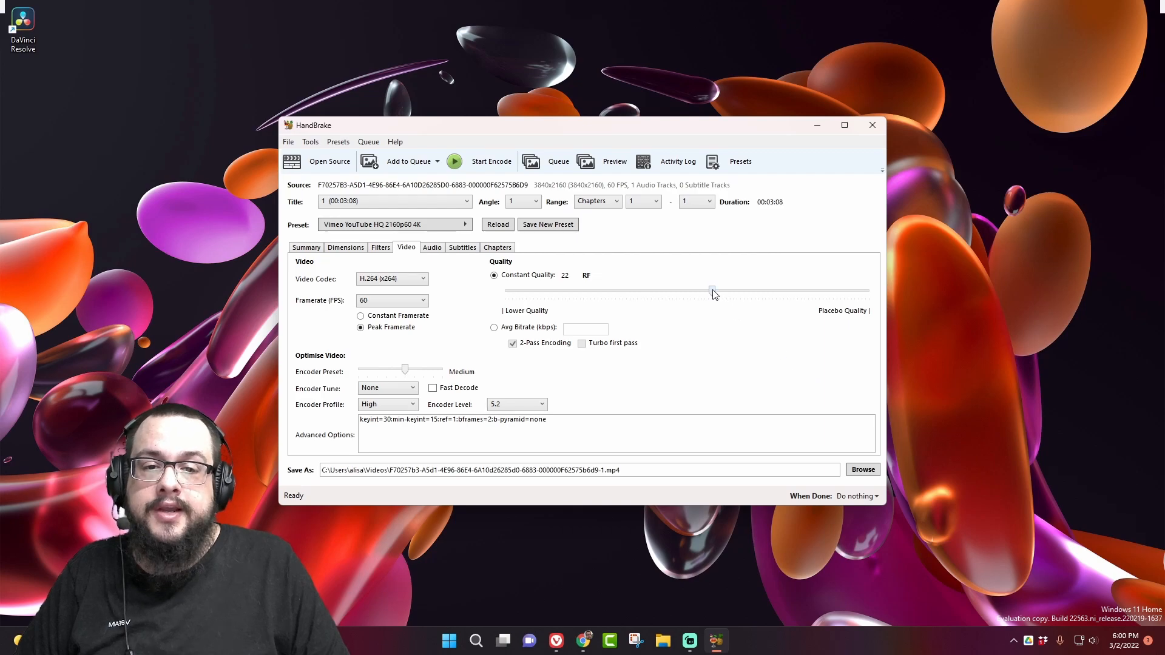
{"action": "mouse_move", "coordinate": [711, 290]}
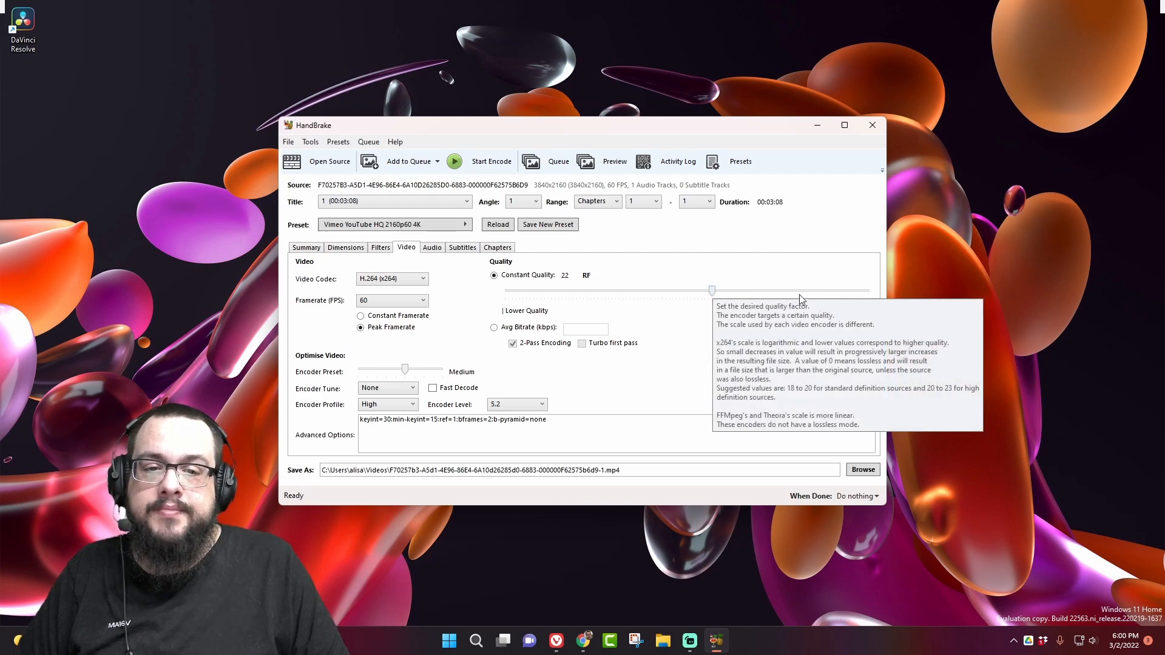
{"action": "mouse_move", "coordinate": [821, 329]}
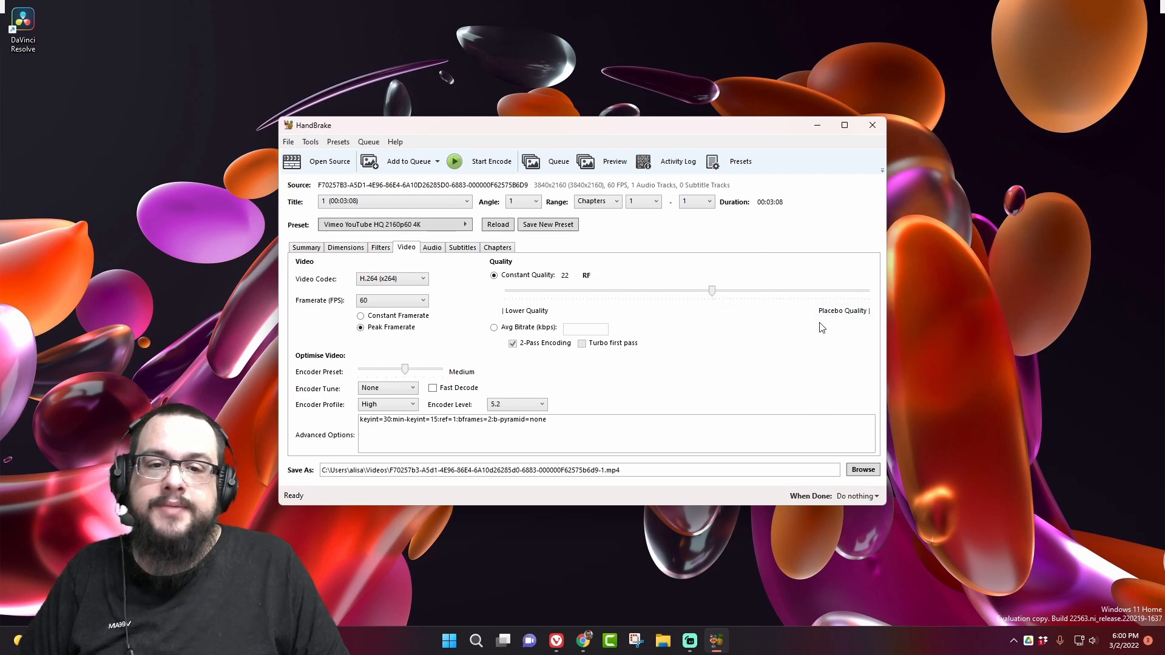
{"action": "mouse_move", "coordinate": [796, 325]}
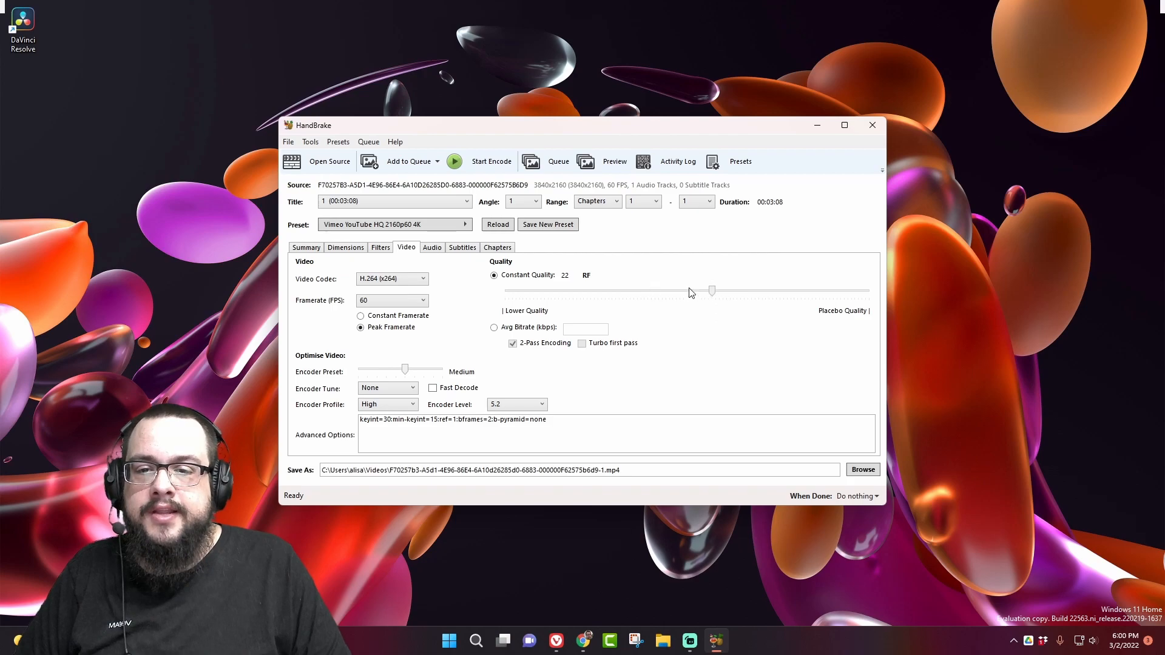
{"action": "mouse_move", "coordinate": [495, 328]}
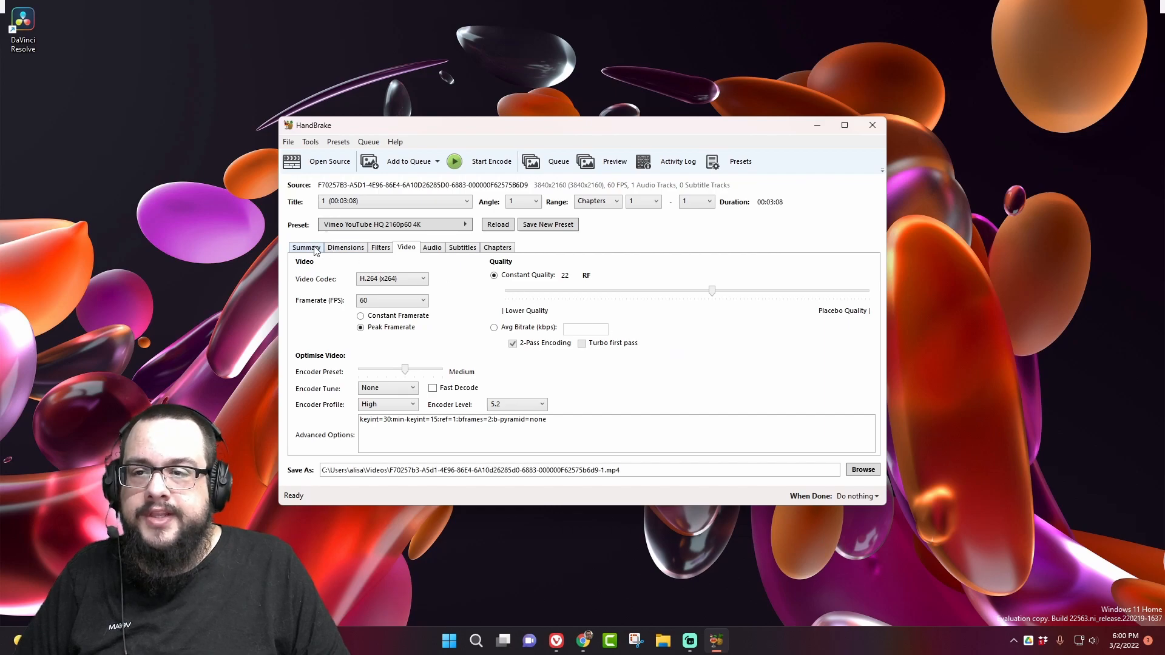
Step: Start the 4K MP4 encode from the job summary
{"action": "left_click", "coordinate": [306, 247]}
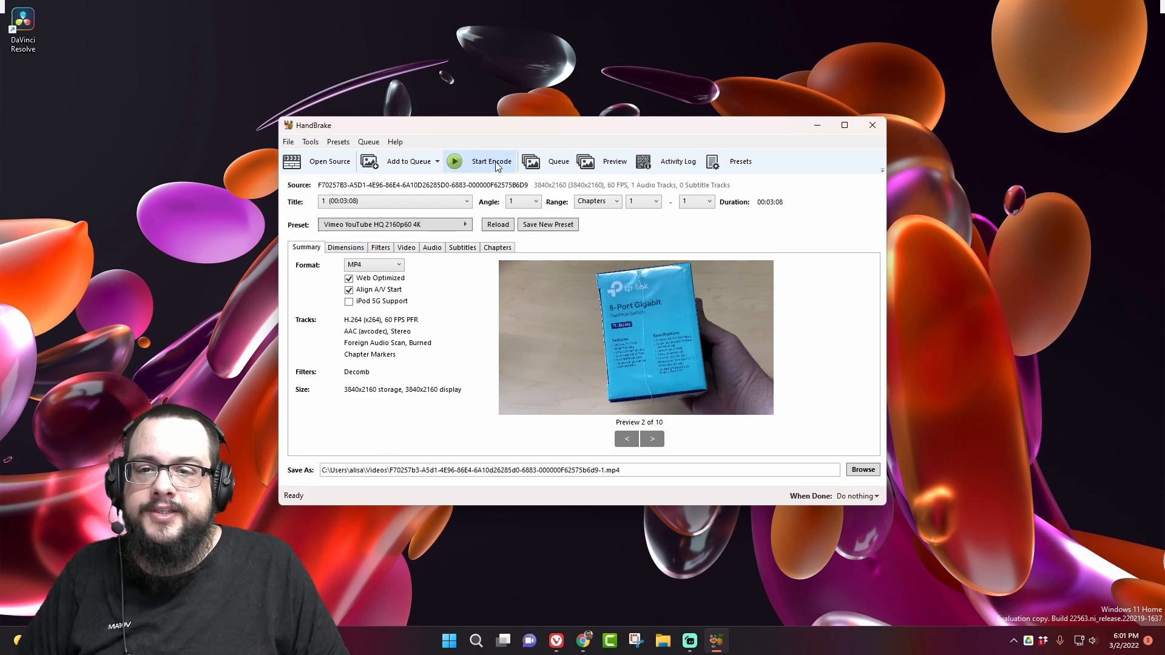
{"action": "left_click", "coordinate": [480, 161]}
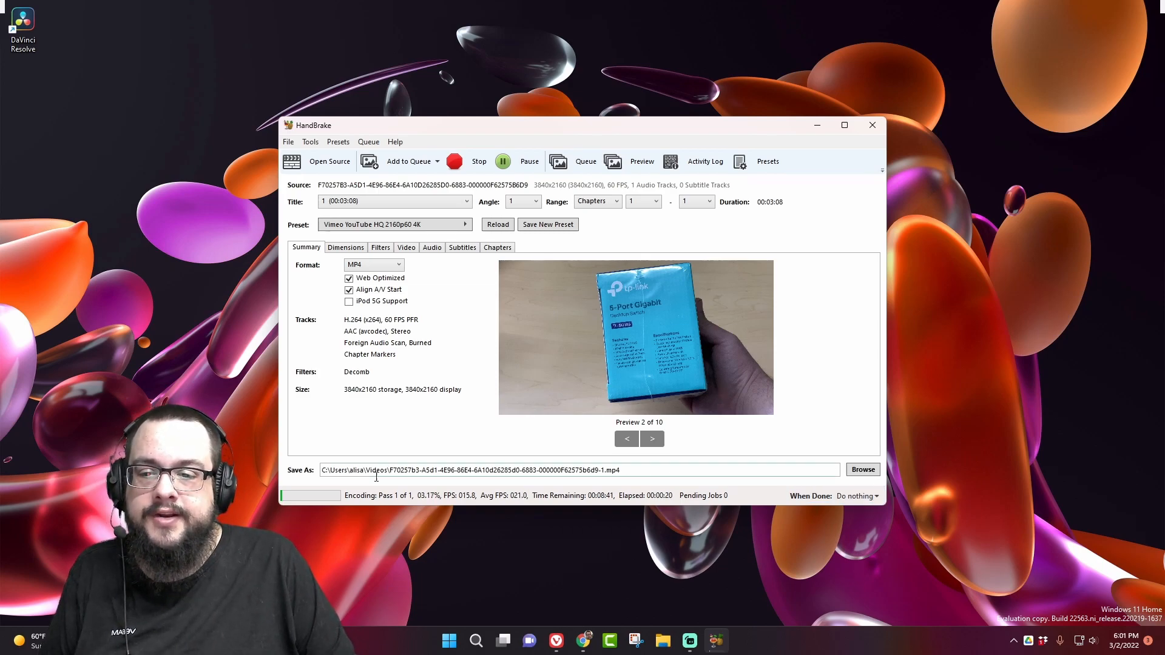
{"action": "mouse_move", "coordinate": [863, 468]}
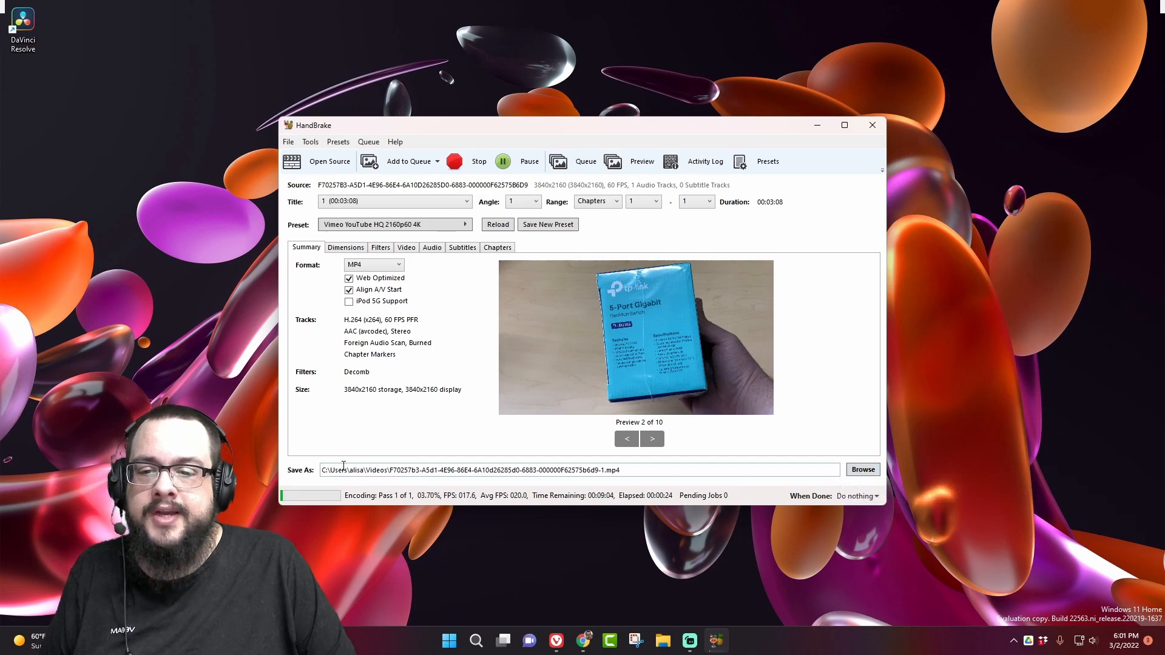
Step: Show the Videos folder in File Explorer where the output .mp4 appears
{"action": "double_click", "coordinate": [374, 469]}
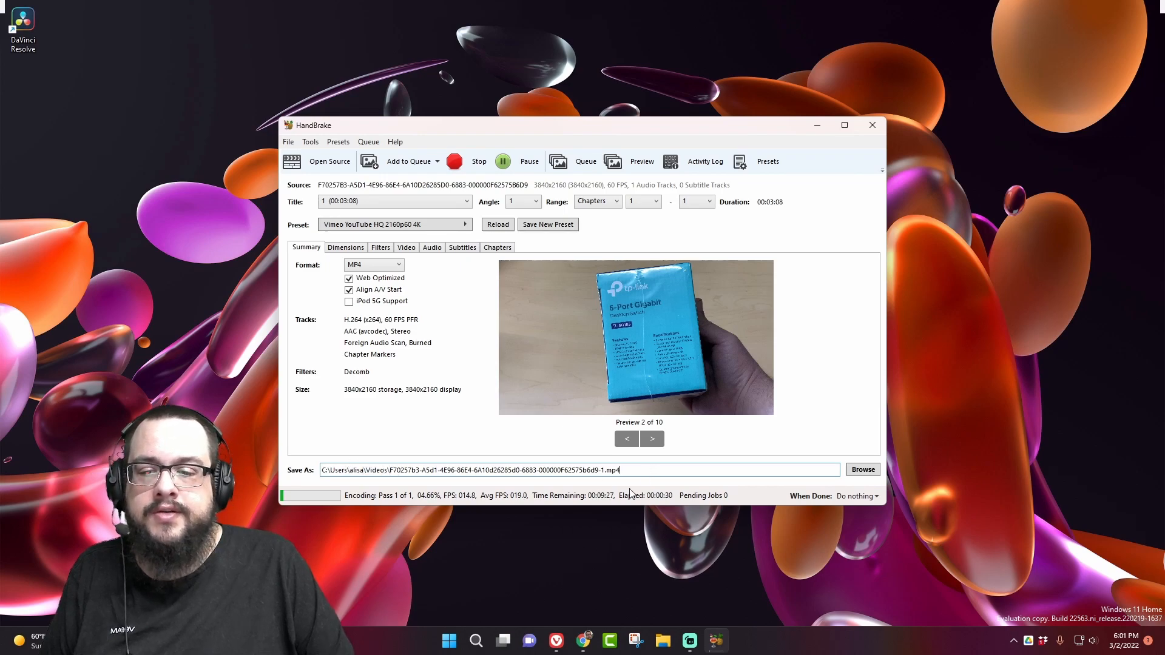
{"action": "left_click", "coordinate": [448, 639]}
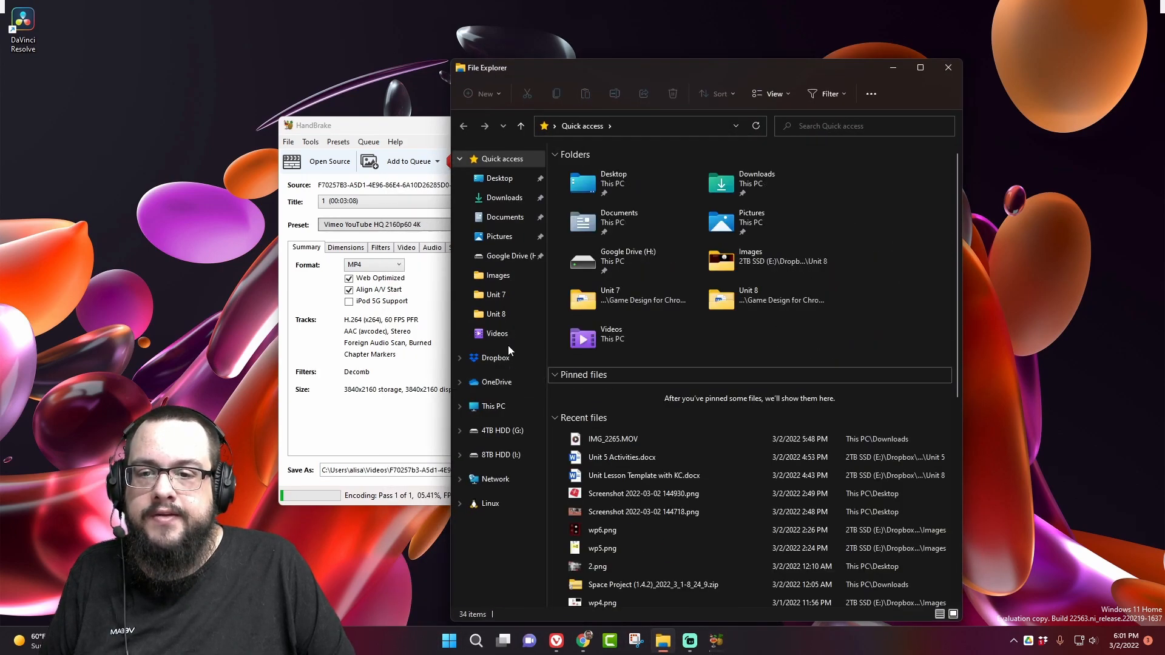
{"action": "left_click", "coordinate": [495, 332]}
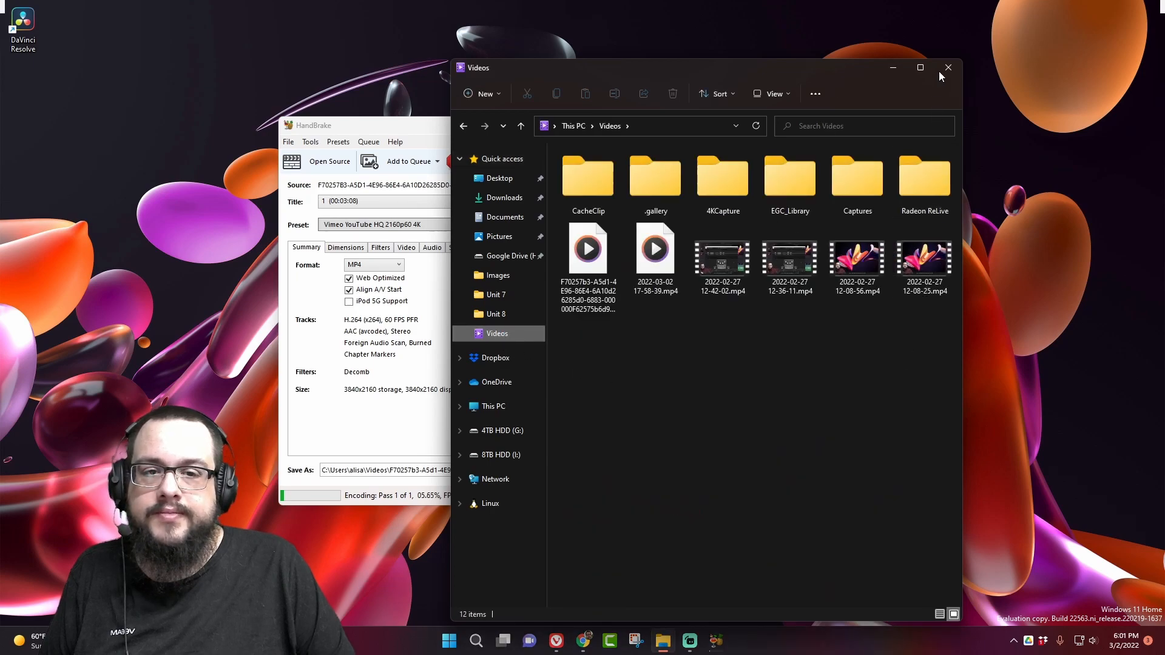